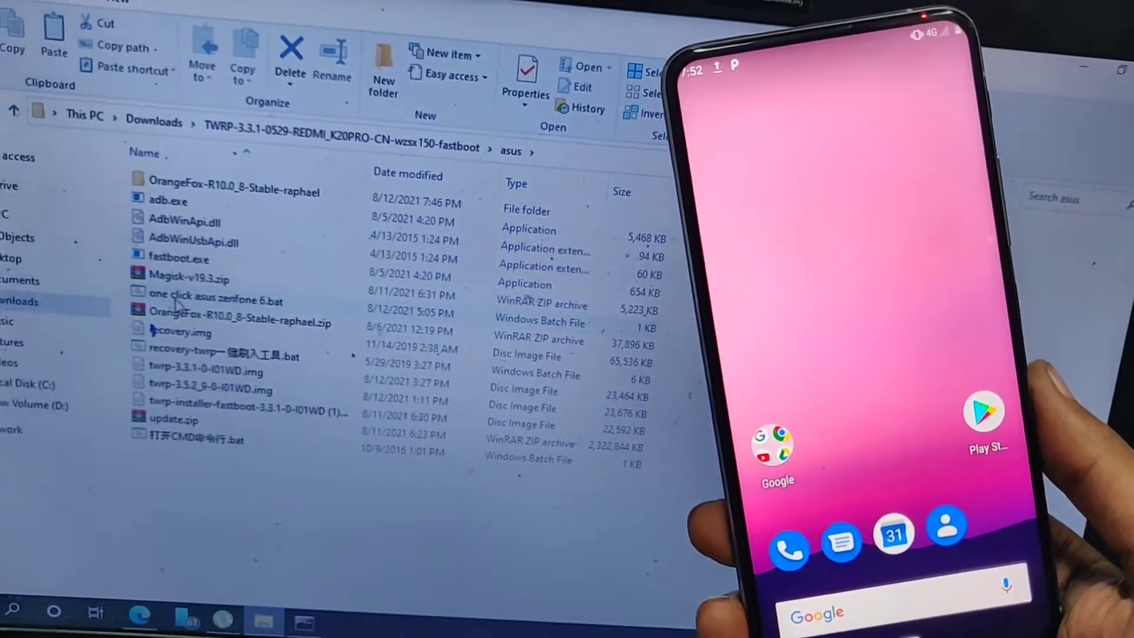
mouse_move(215, 300)
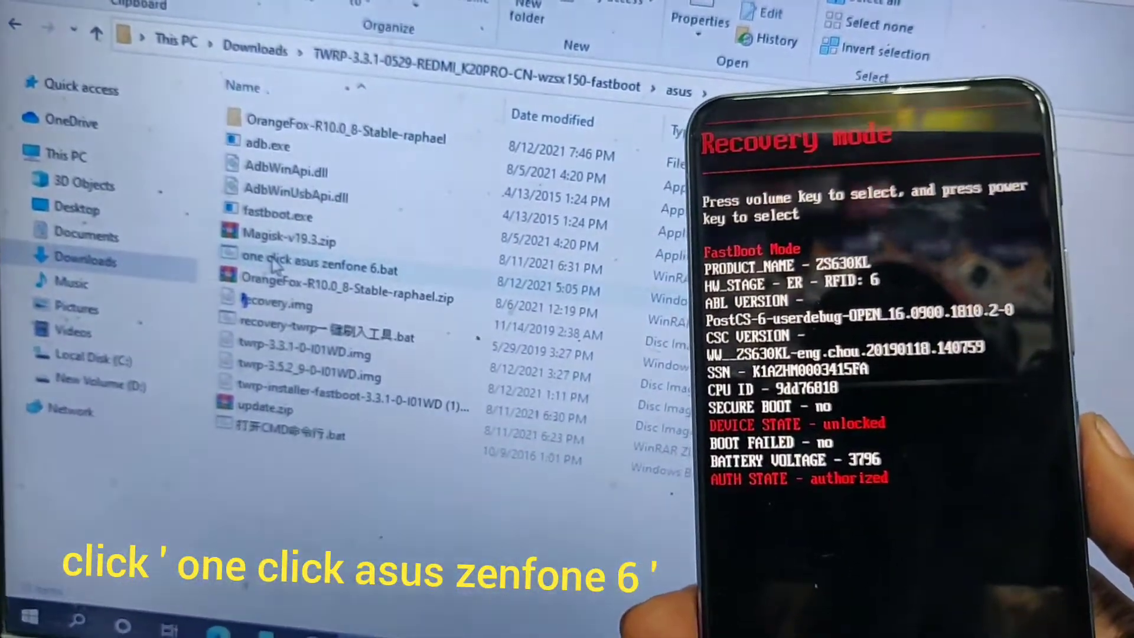
Step: Run 'one click asus zenfone 6.bat' so the phone boots into TWRP's Install screen
double_click(318, 270)
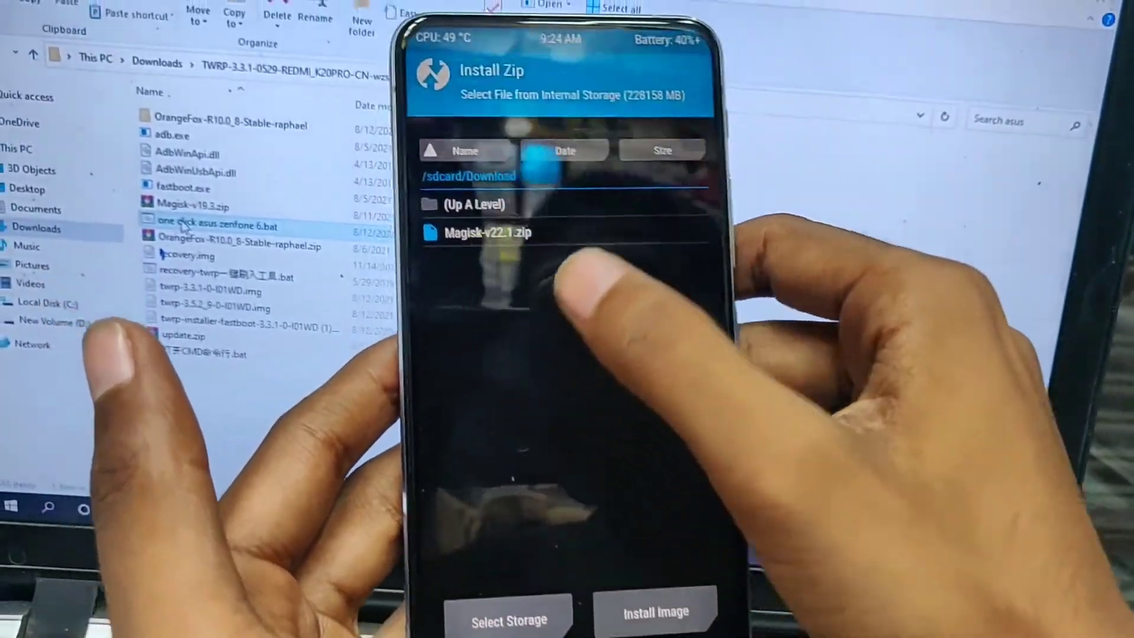
Step: Flash Magisk-v22.1.zip from /sdcard/Download in TWRP, then reboot to Android
left_click(487, 232)
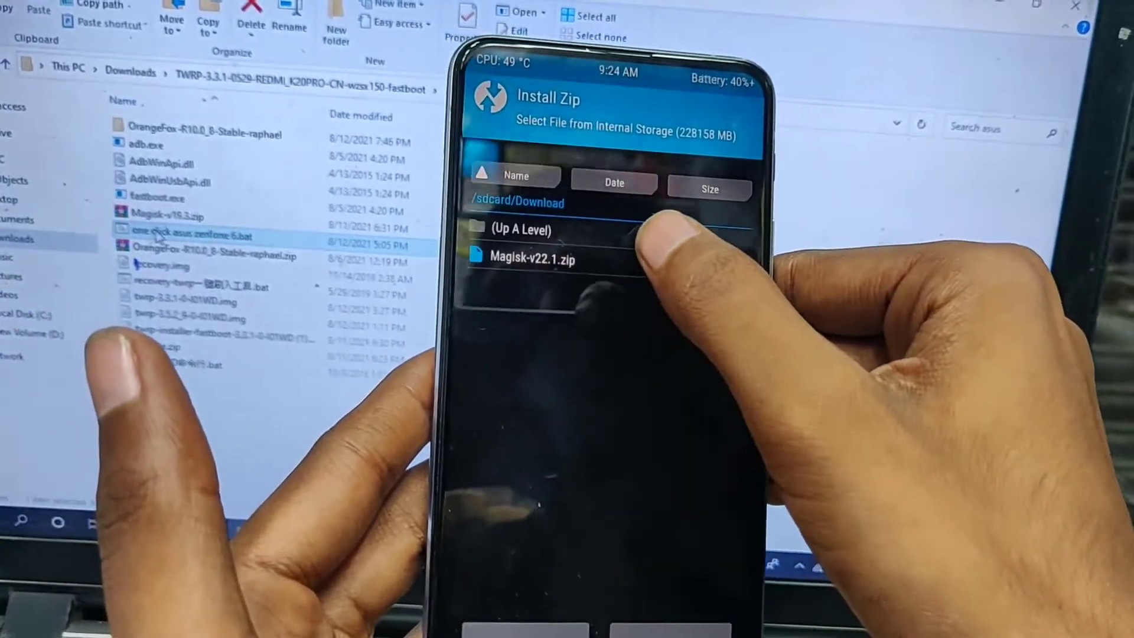
left_click(519, 229)
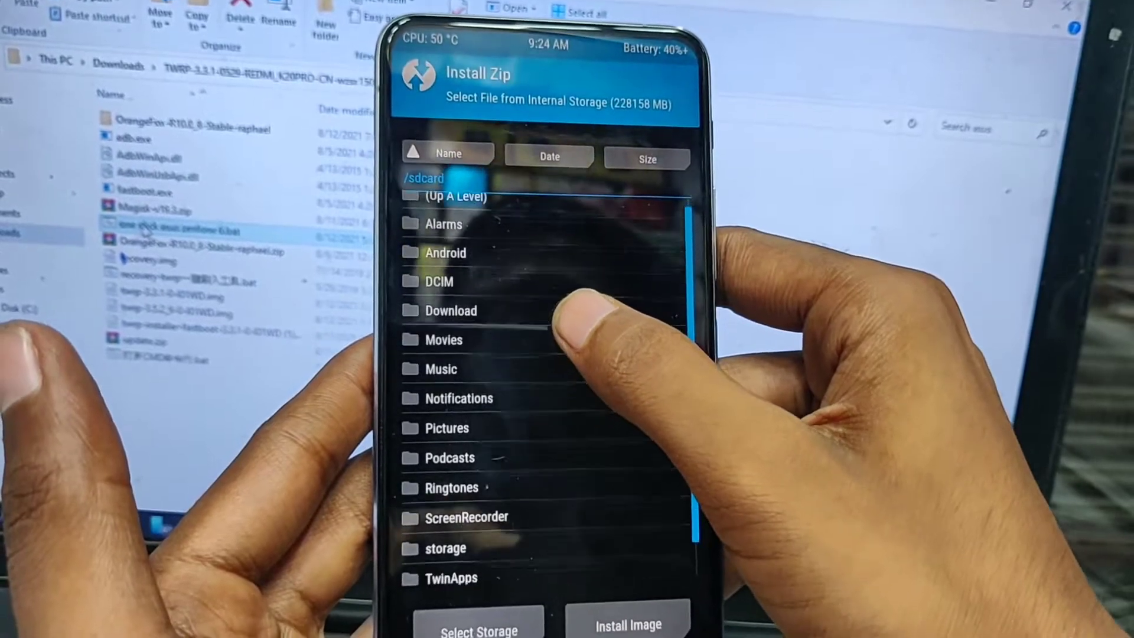
left_click(450, 310)
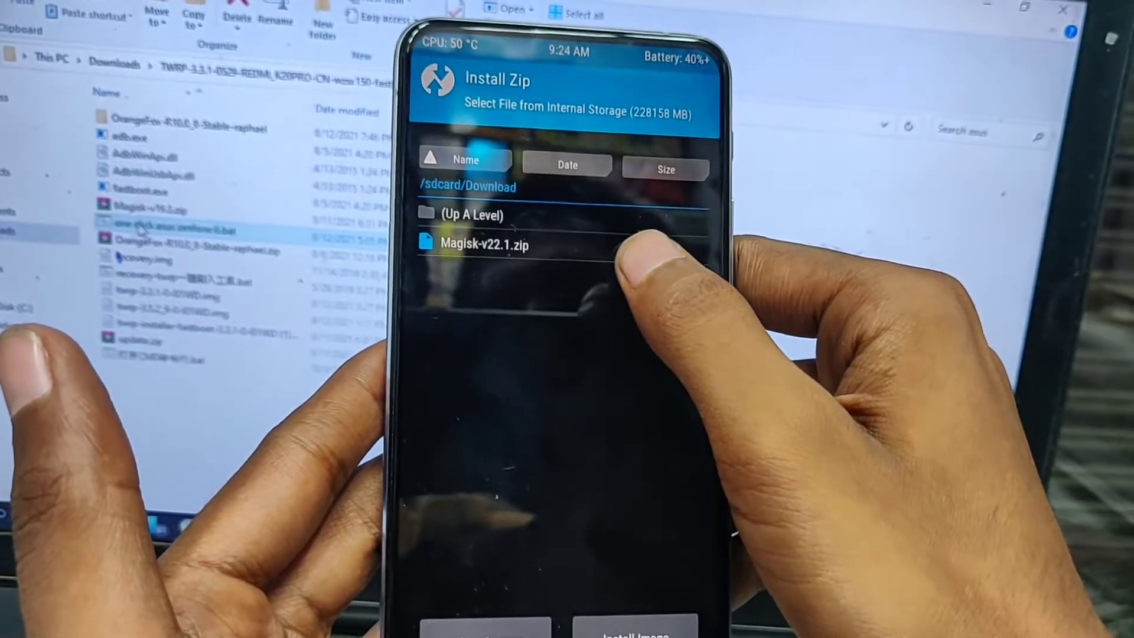
left_click(482, 245)
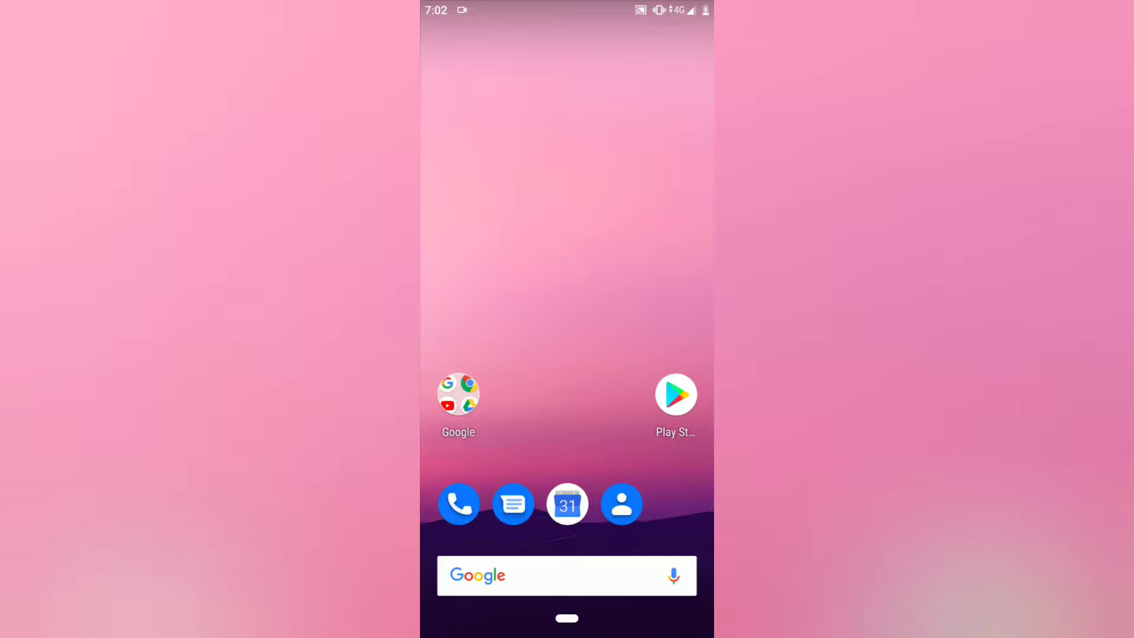
Step: Launch the Magisk app and accept upgrading to the full Magisk app
scroll("up", 3)
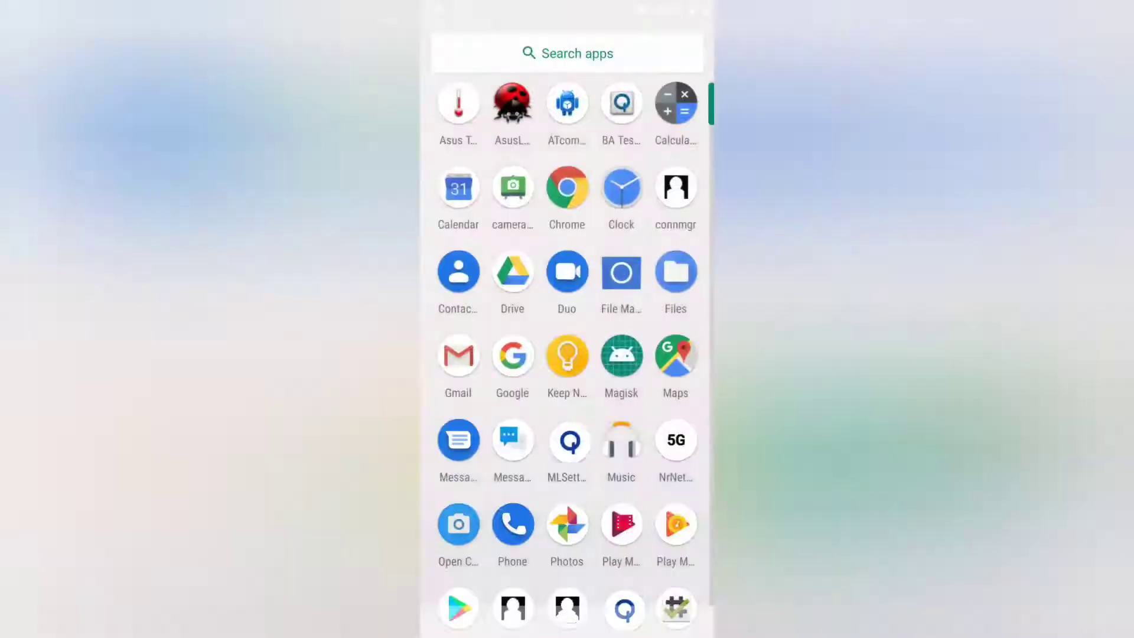
left_click(620, 354)
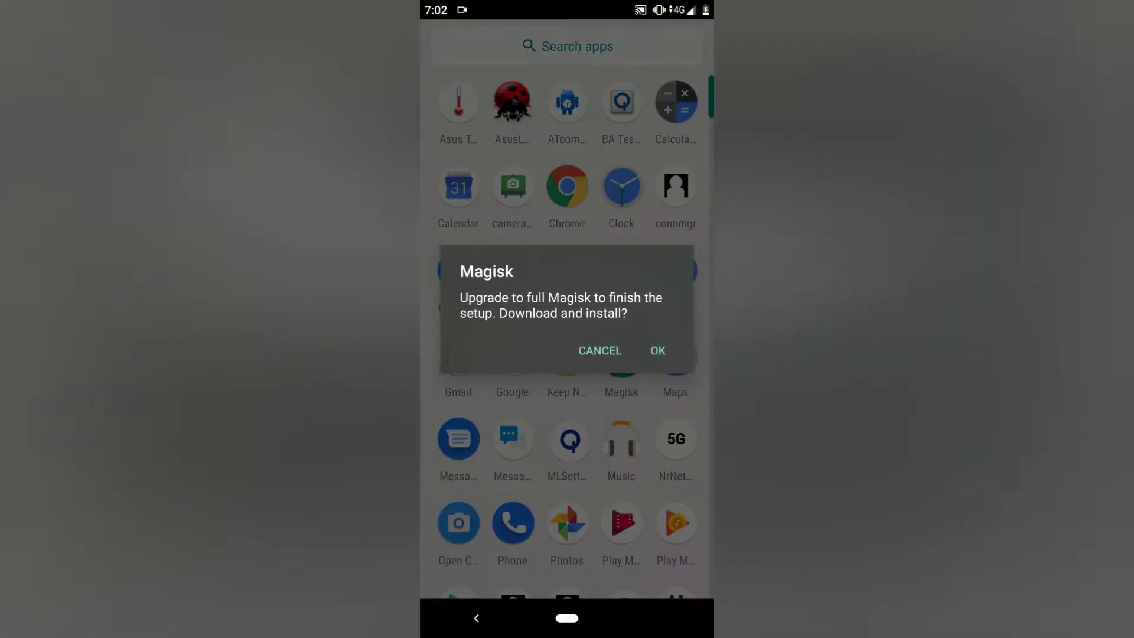
left_click(656, 351)
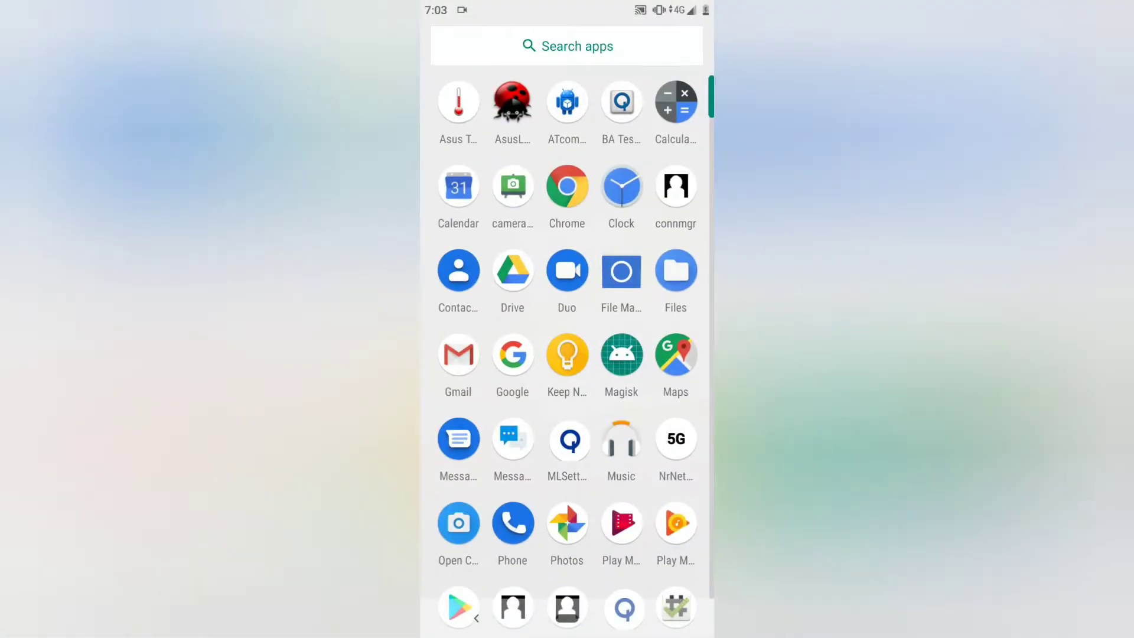
left_click(620, 269)
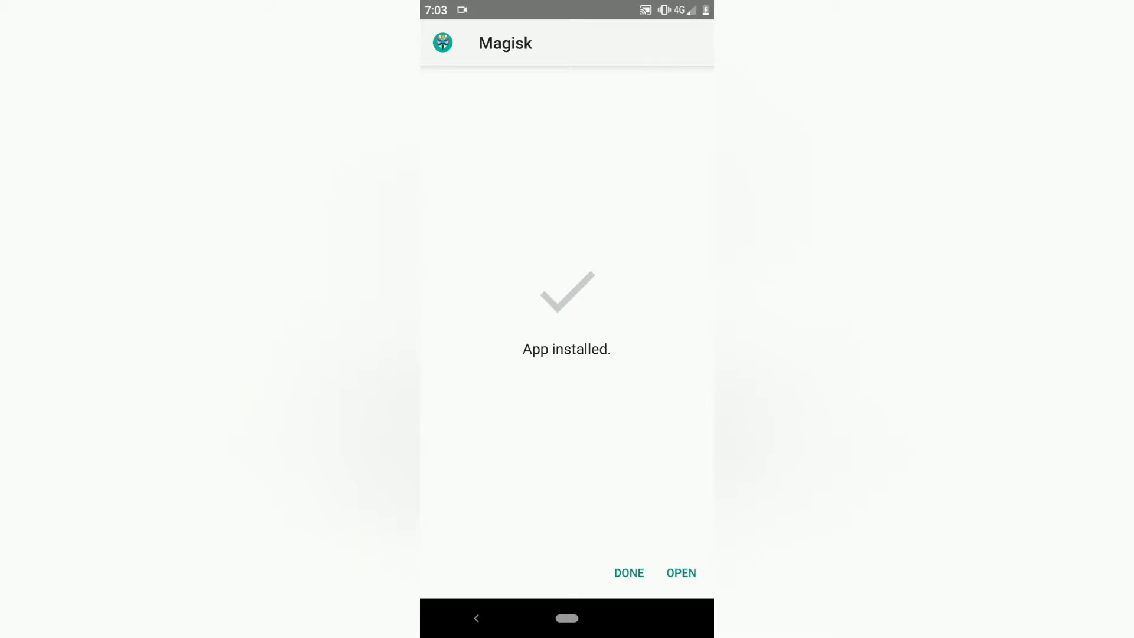
Step: In the new Magisk app, allow file access and choose Direct Install (Recommended)
left_click(680, 572)
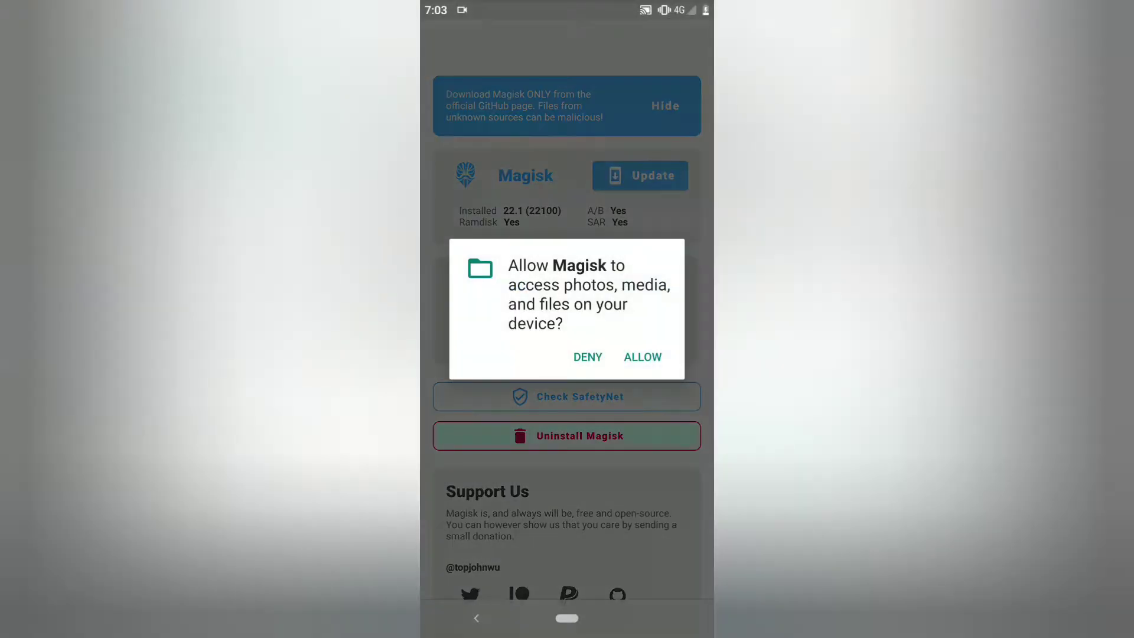
left_click(641, 357)
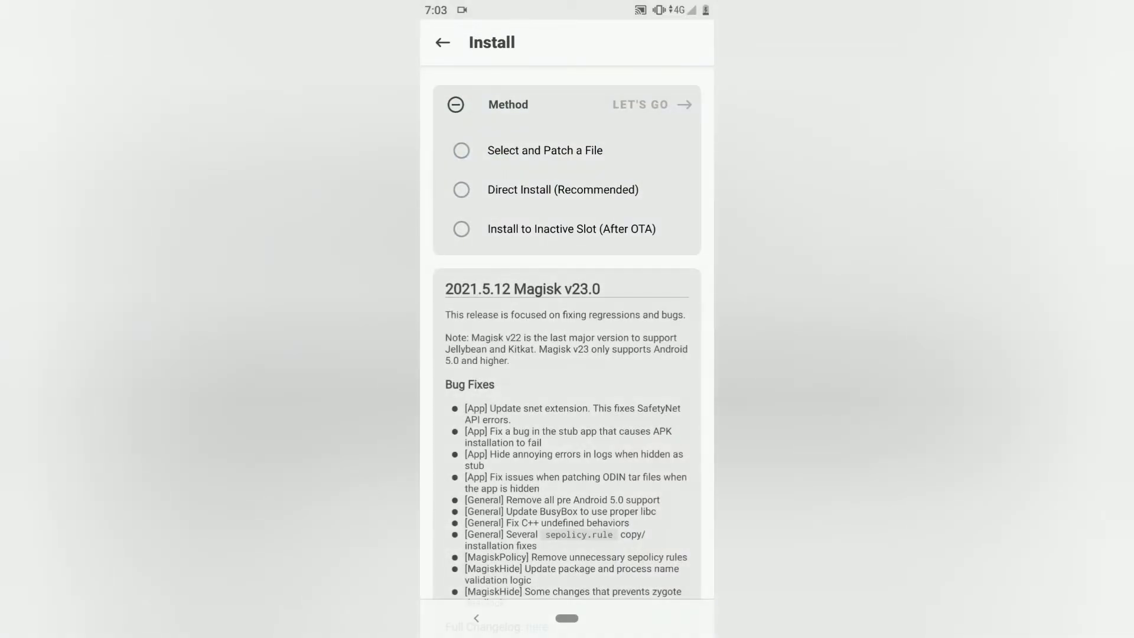
left_click(461, 190)
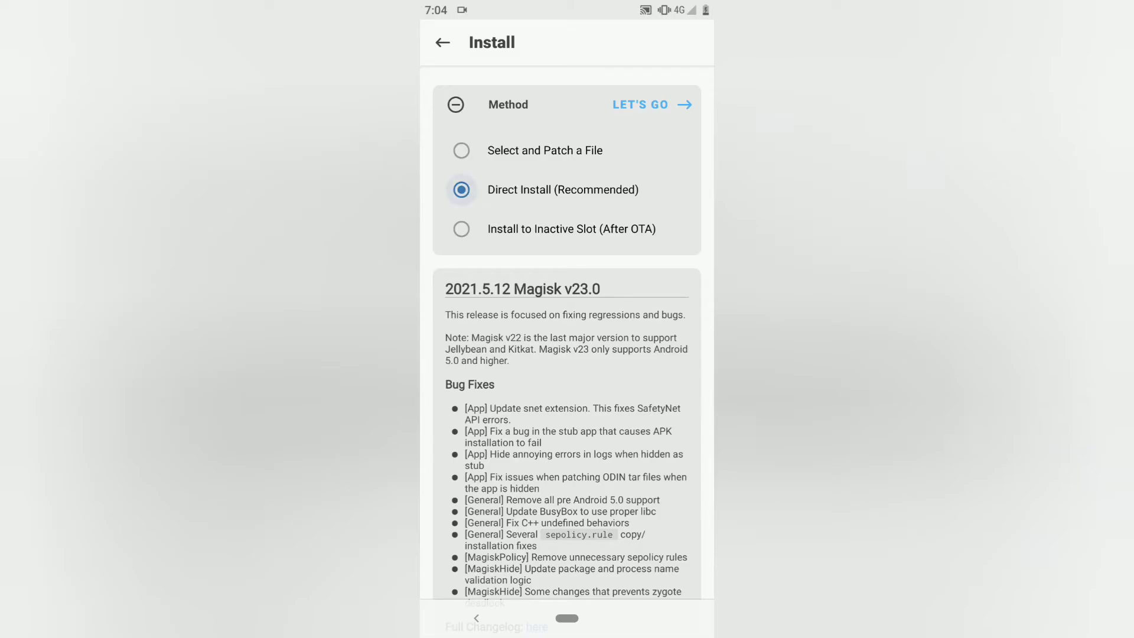
Step: Run the Direct Install of Magisk 23.0 until the log reports 'All done!'
left_click(639, 104)
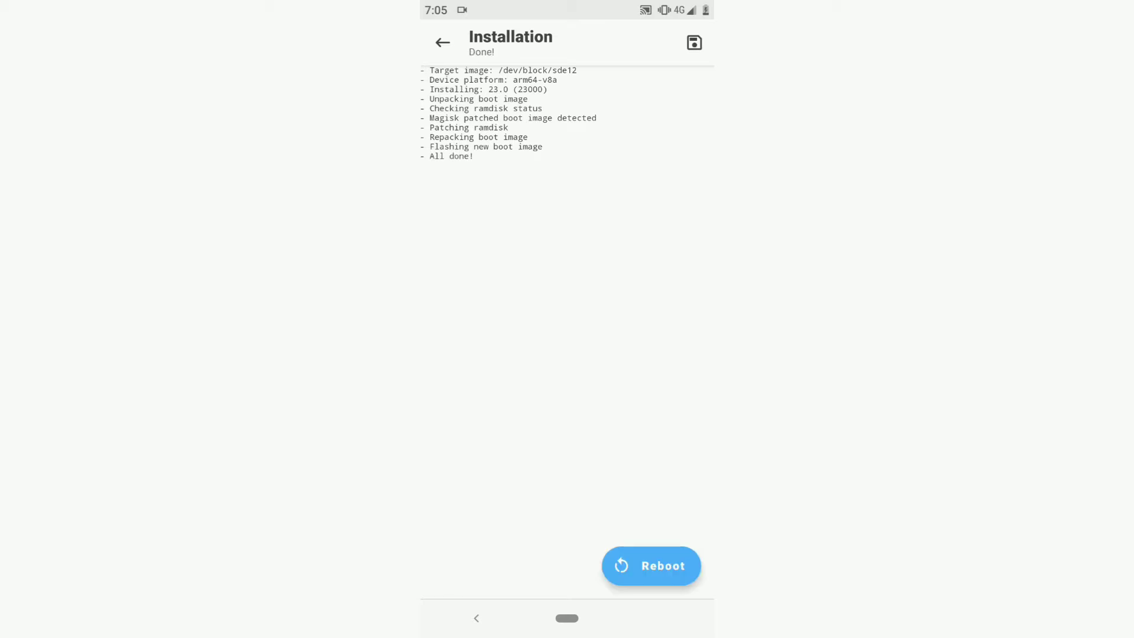
Step: Reboot the phone and bring up Root Checker Basic from the app drawer
left_click(442, 42)
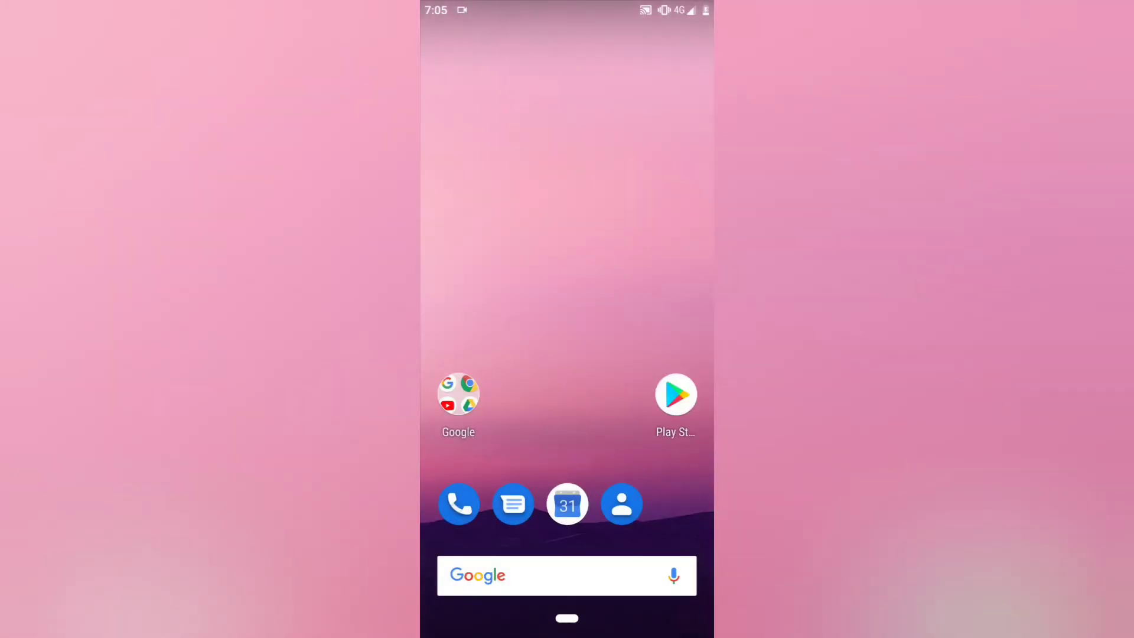
scroll("up", 3)
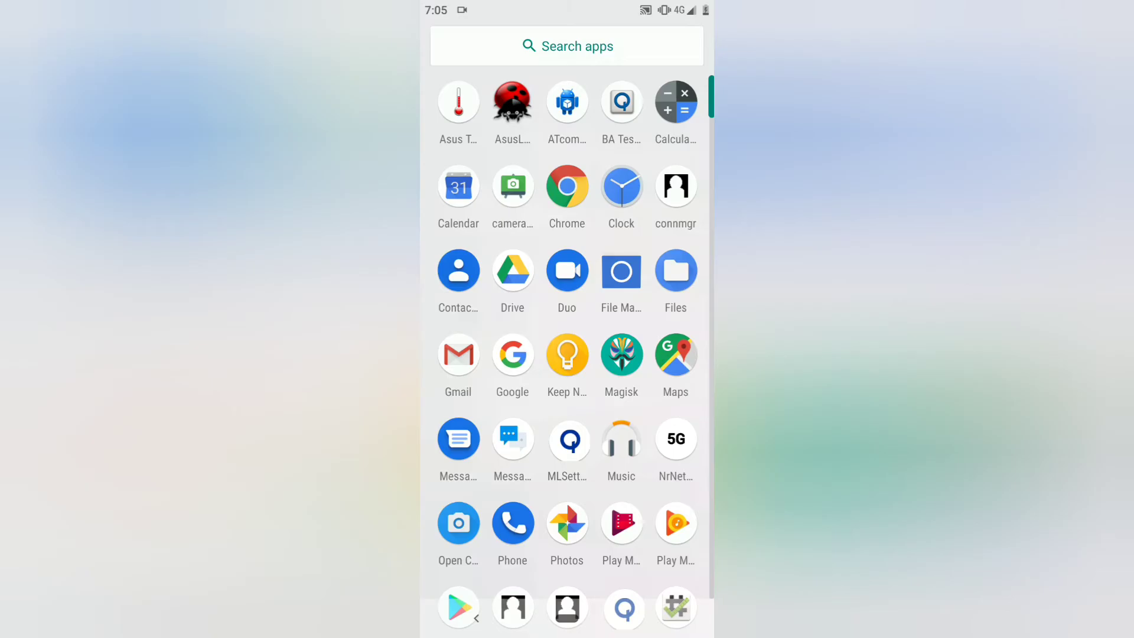
left_click(675, 606)
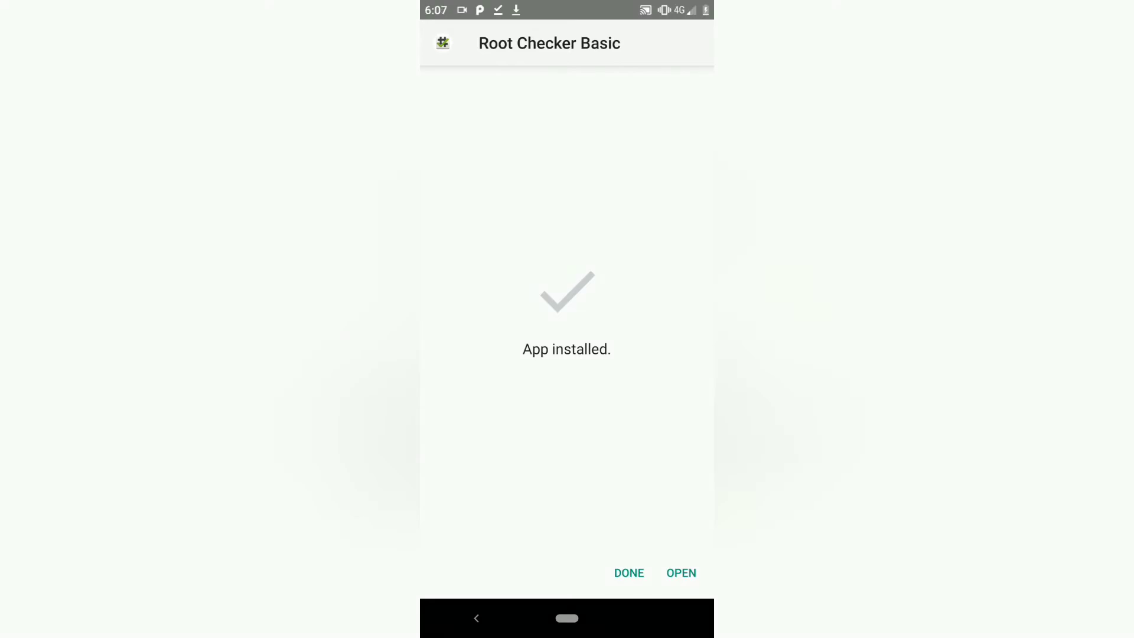
Step: Open Root Checker Basic, finish the intro, and grant it Superuser rights
left_click(679, 573)
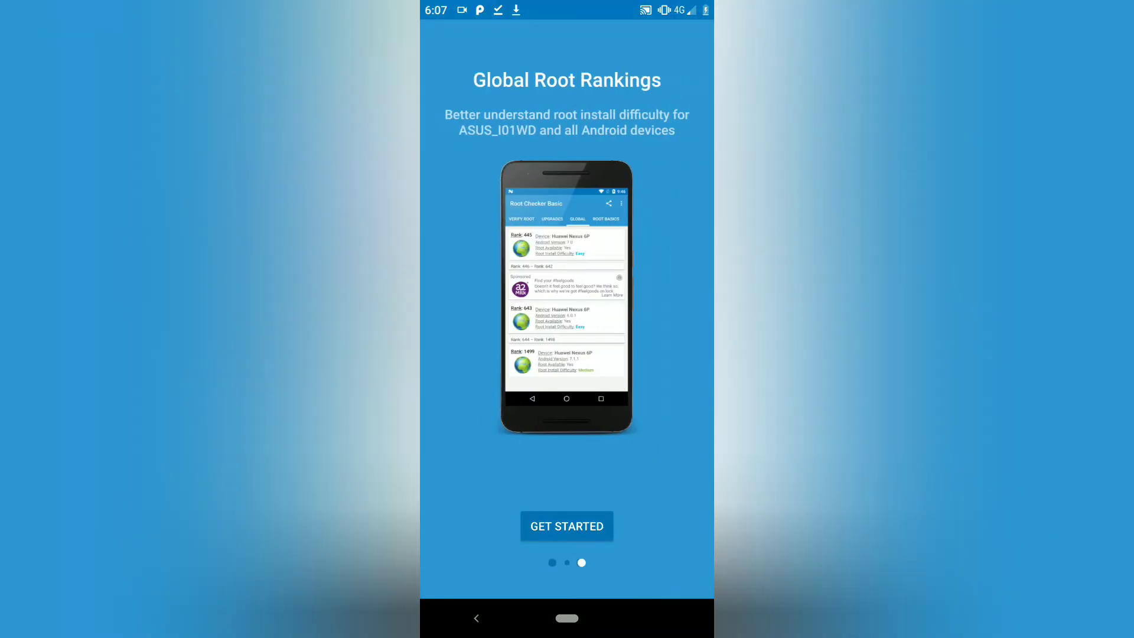
left_click(566, 526)
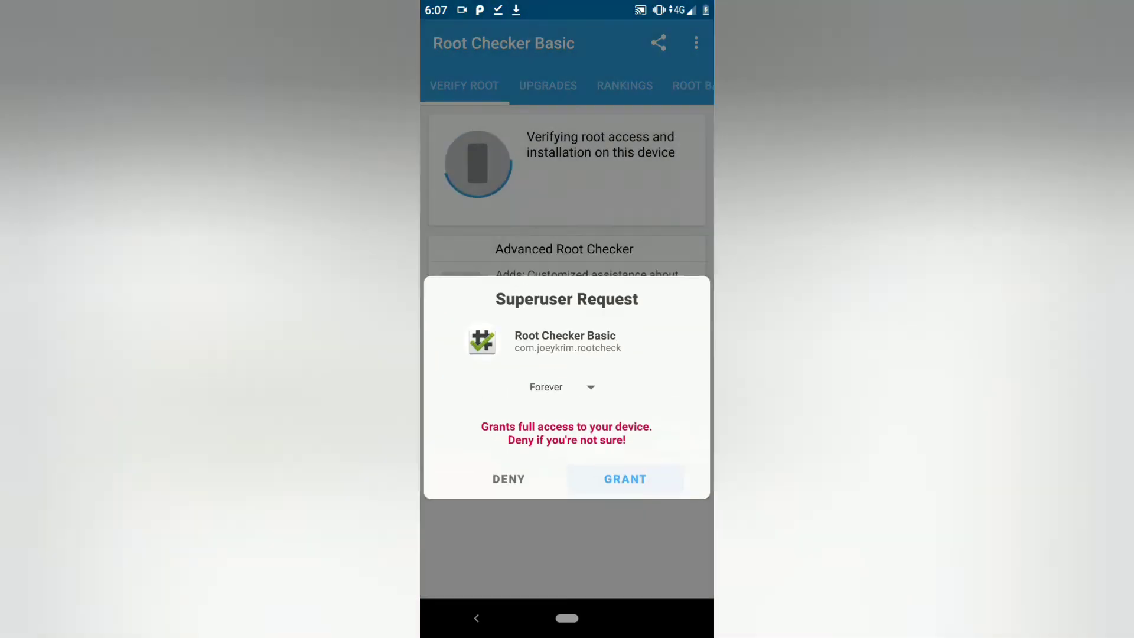
left_click(624, 478)
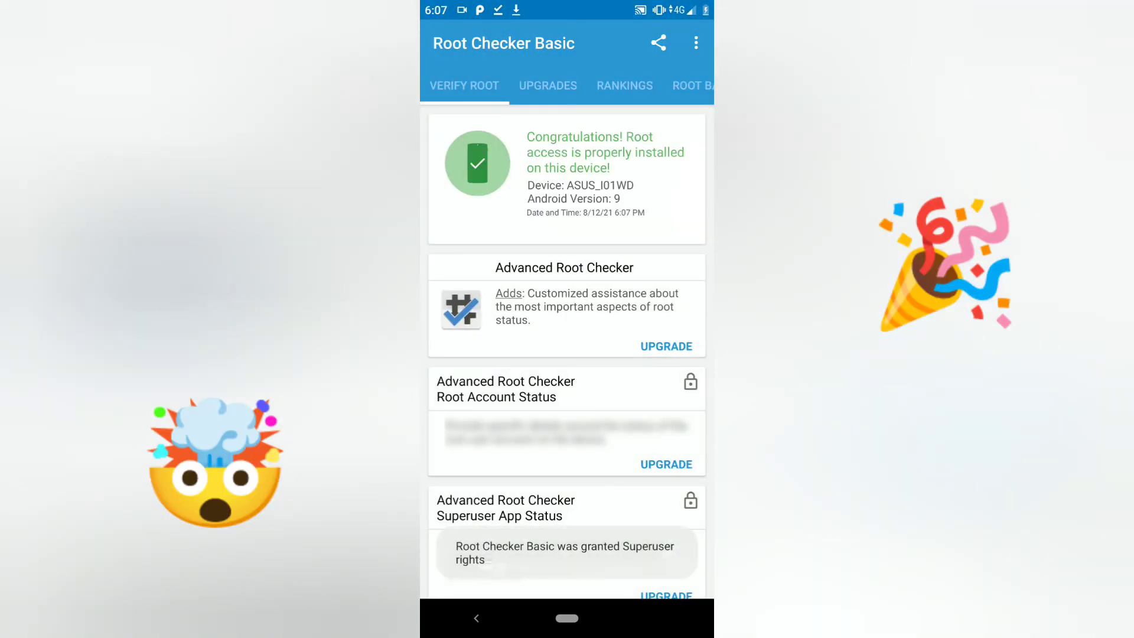